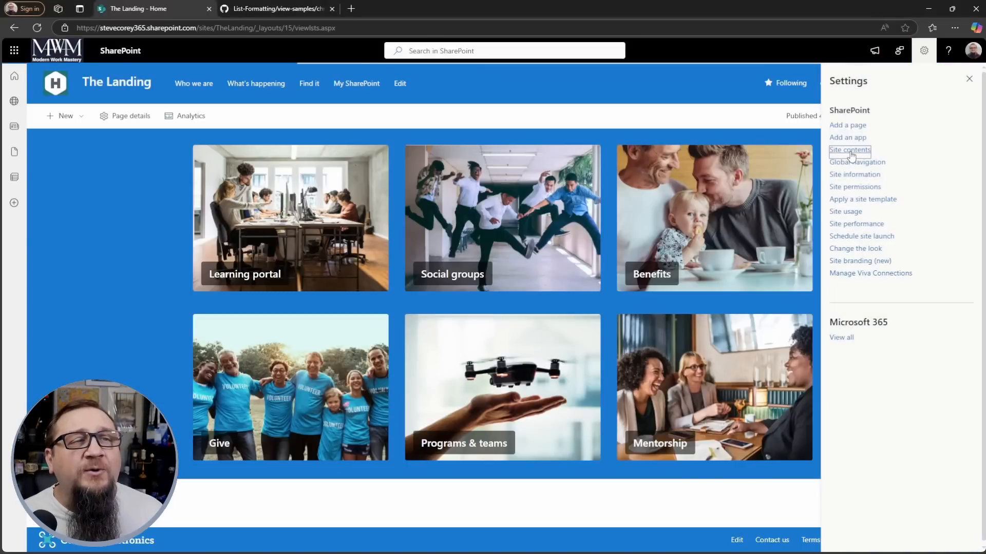
- Open Site contents and select the Timeline list
click(849, 150)
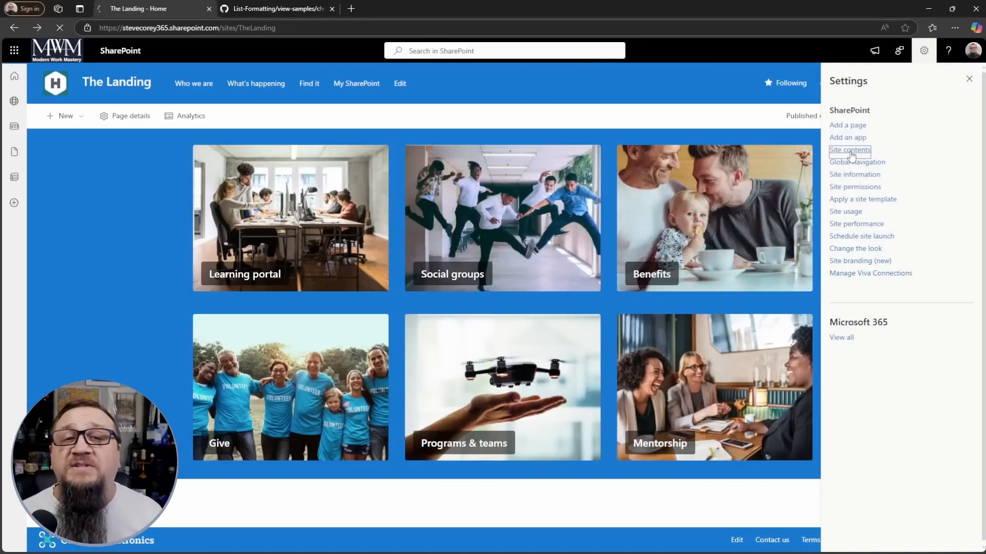
click(849, 150)
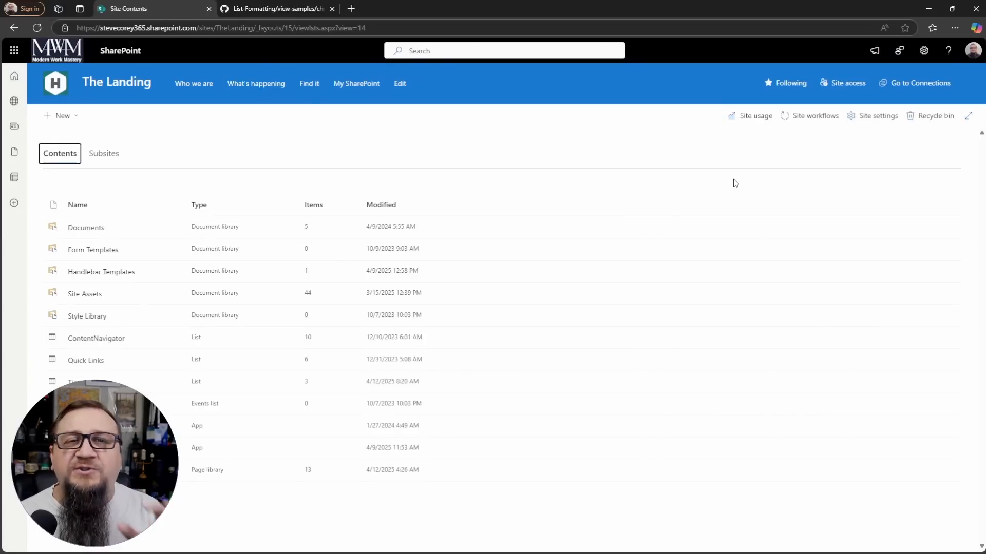
mouse_move(148, 293)
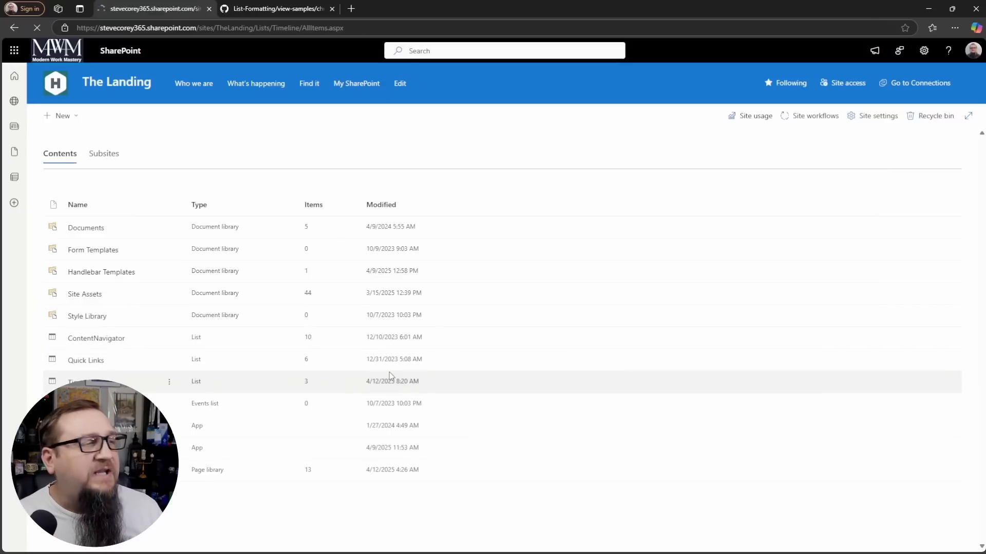
click(70, 381)
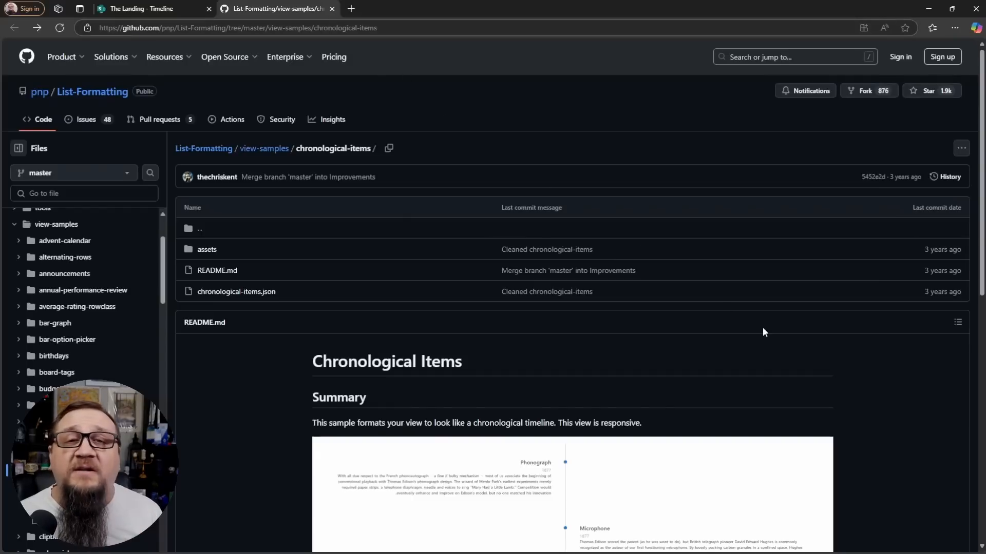
mouse_move(740, 419)
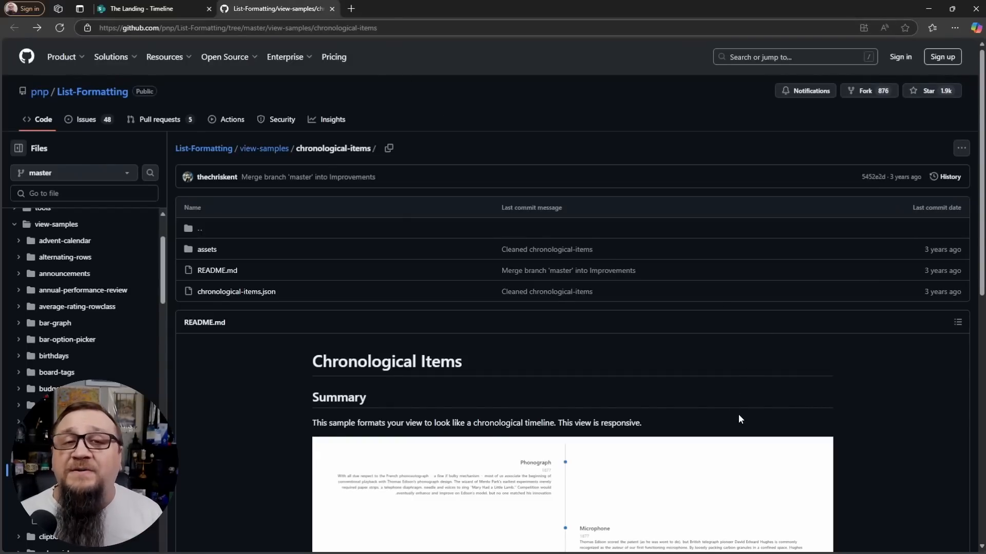
scroll(down, 3)
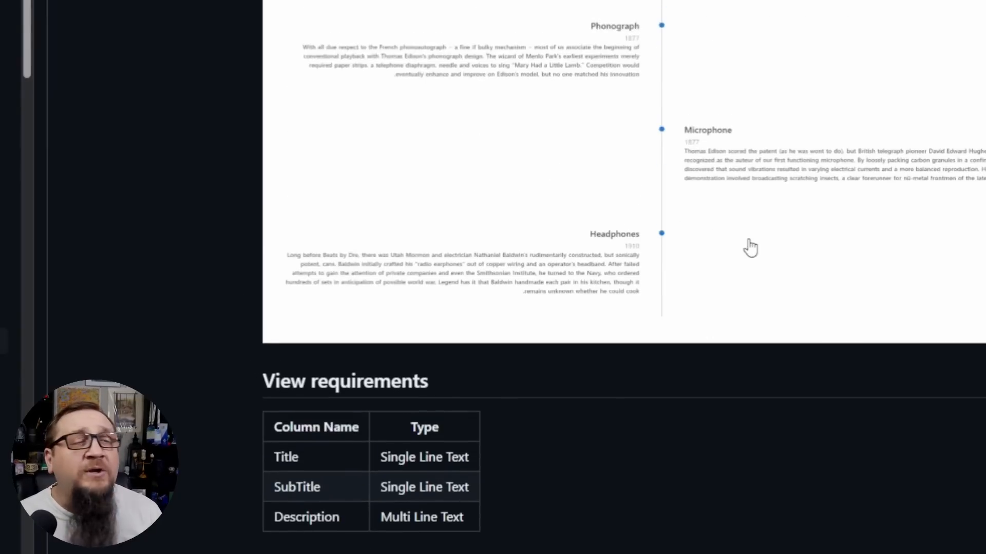
mouse_move(756, 253)
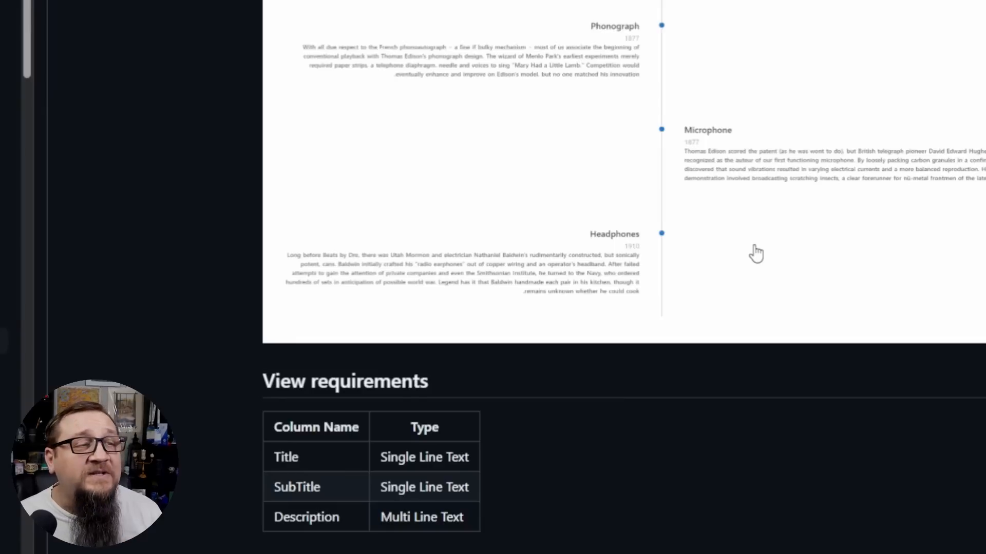
mouse_move(786, 333)
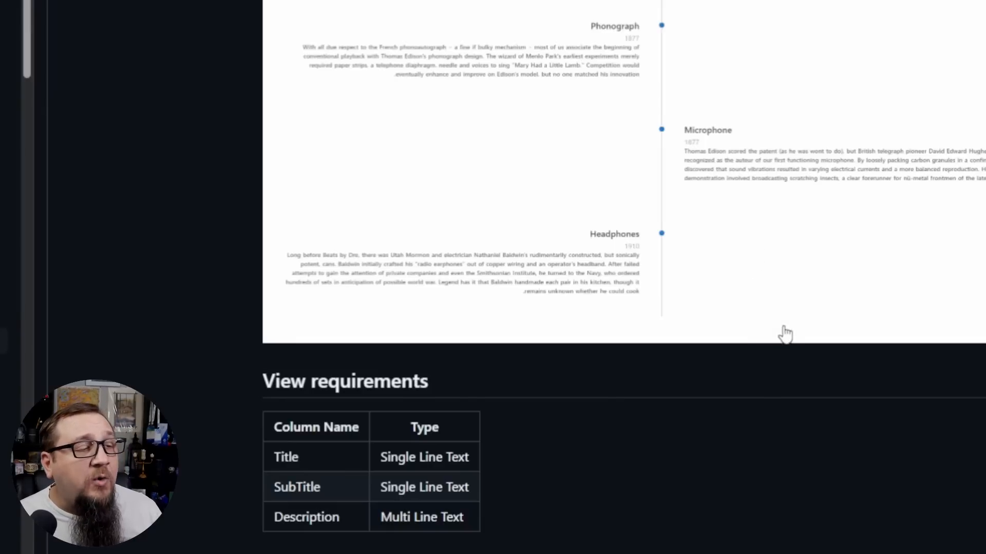
scroll(down, 3)
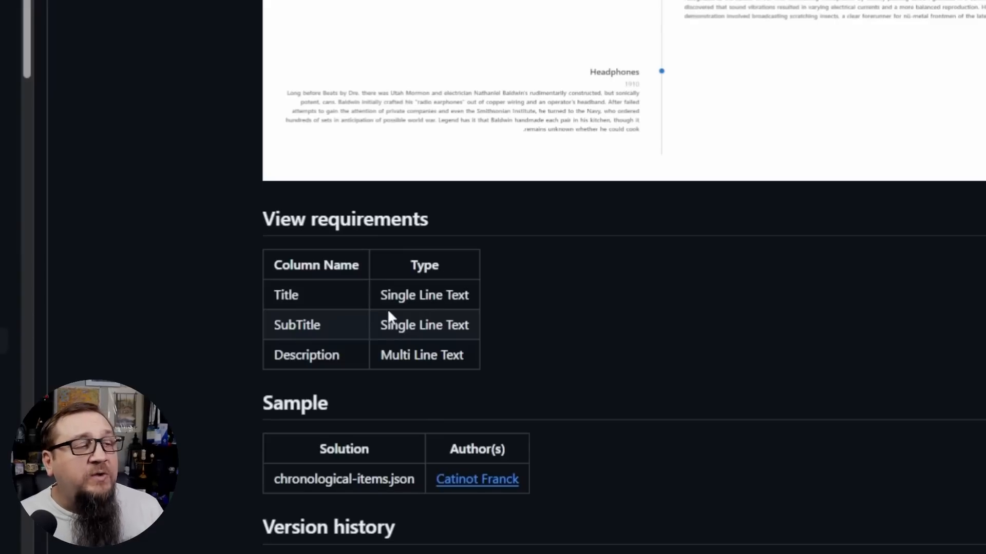
mouse_move(316, 342)
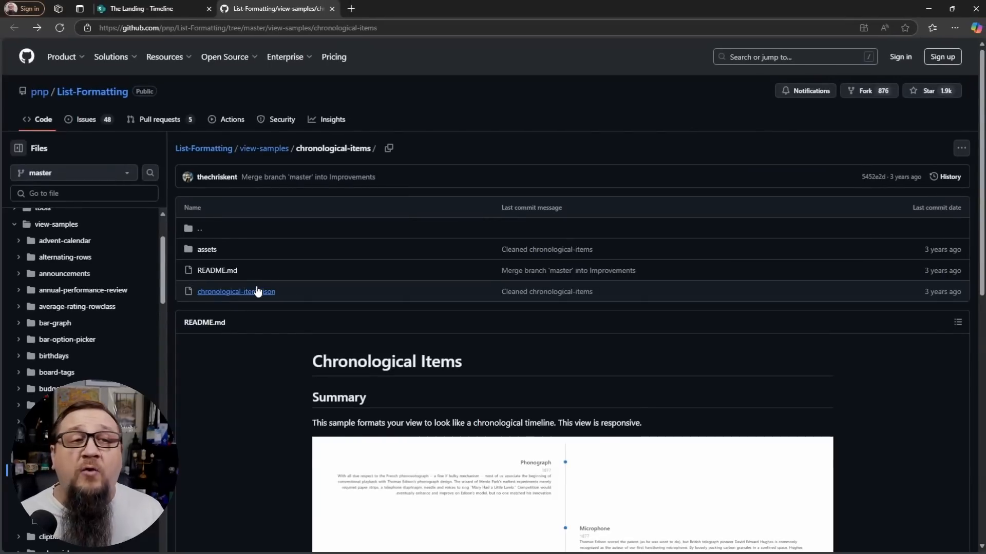
- Open chronological-items.json on GitHub and copy its raw file contents
click(235, 291)
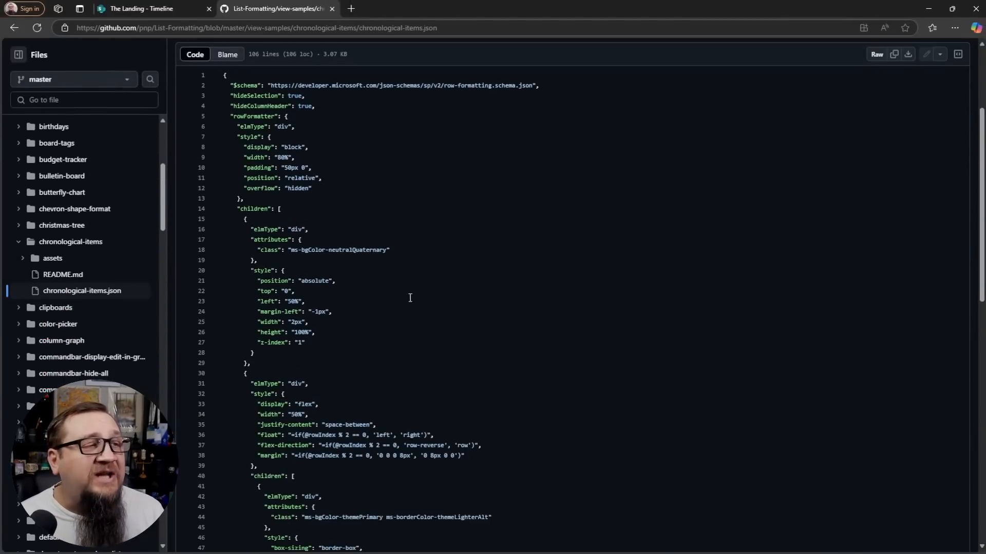
scroll(down, 3)
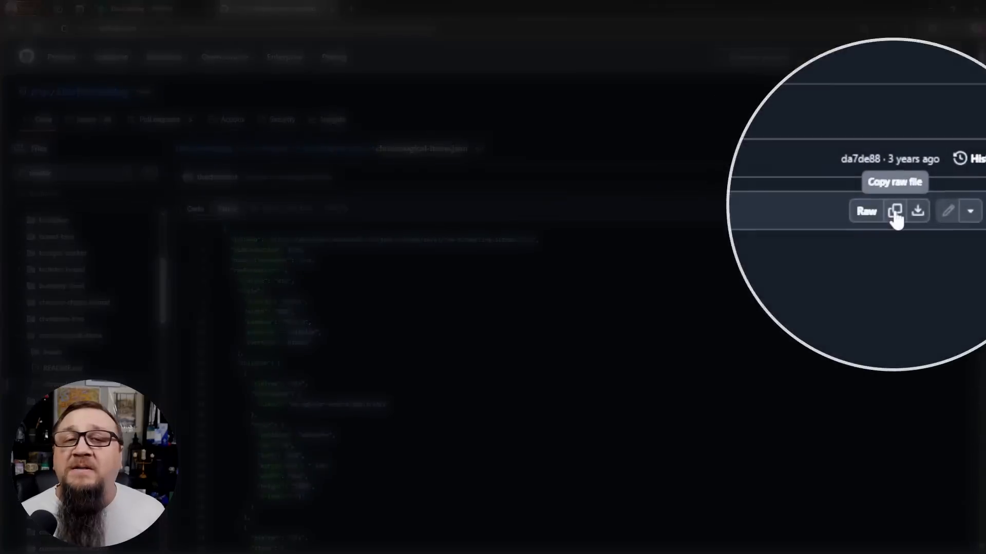
click(895, 210)
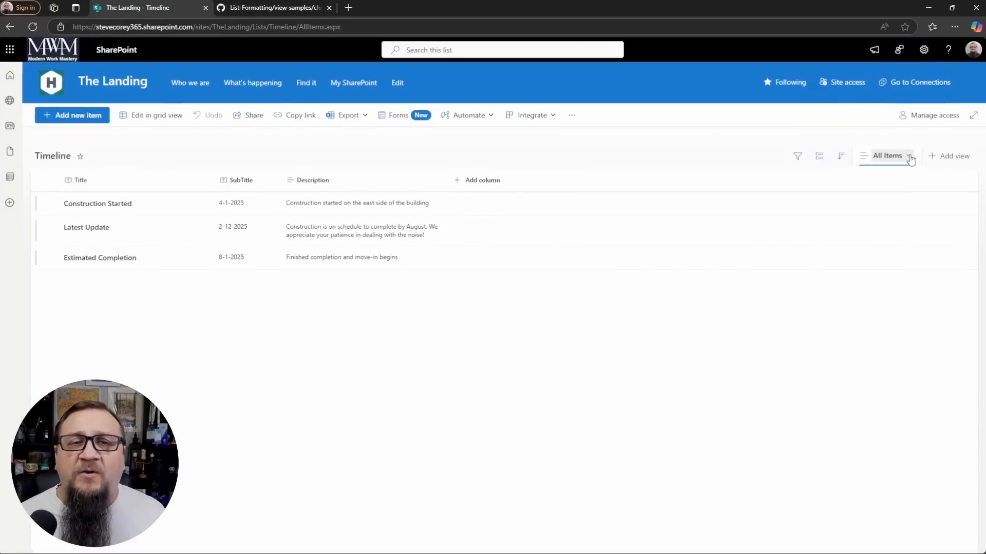
- Save the current list view as a public view named 'Timeline'
click(887, 155)
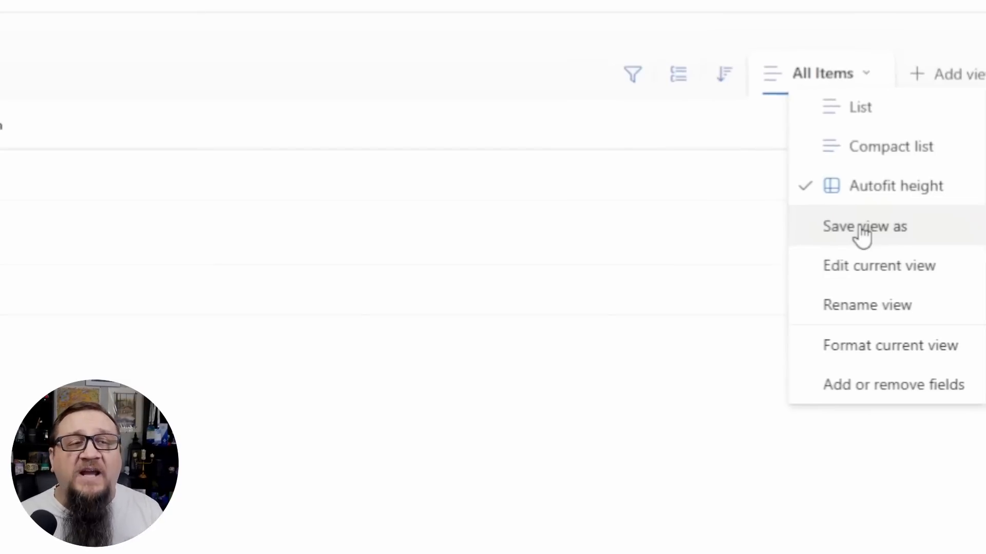
click(865, 226)
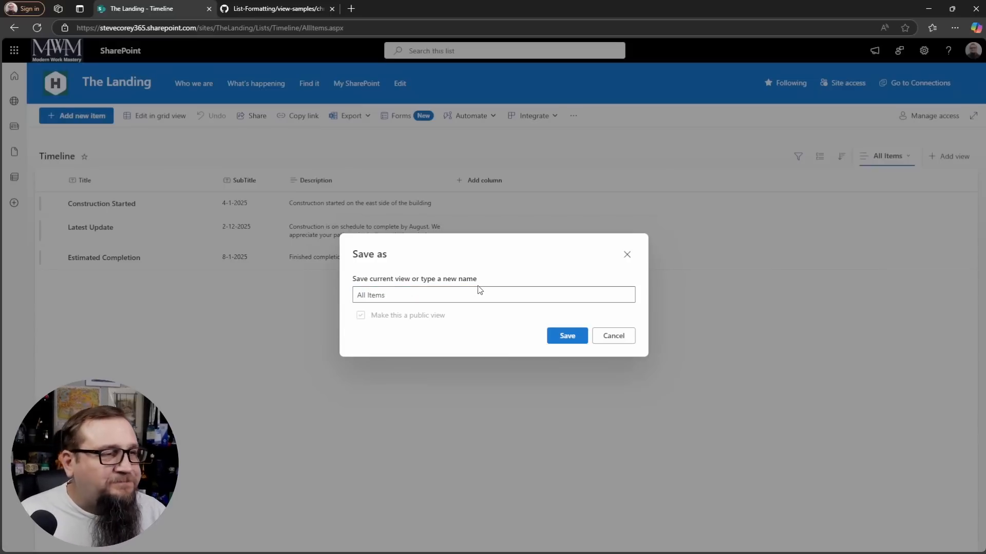
click(494, 295)
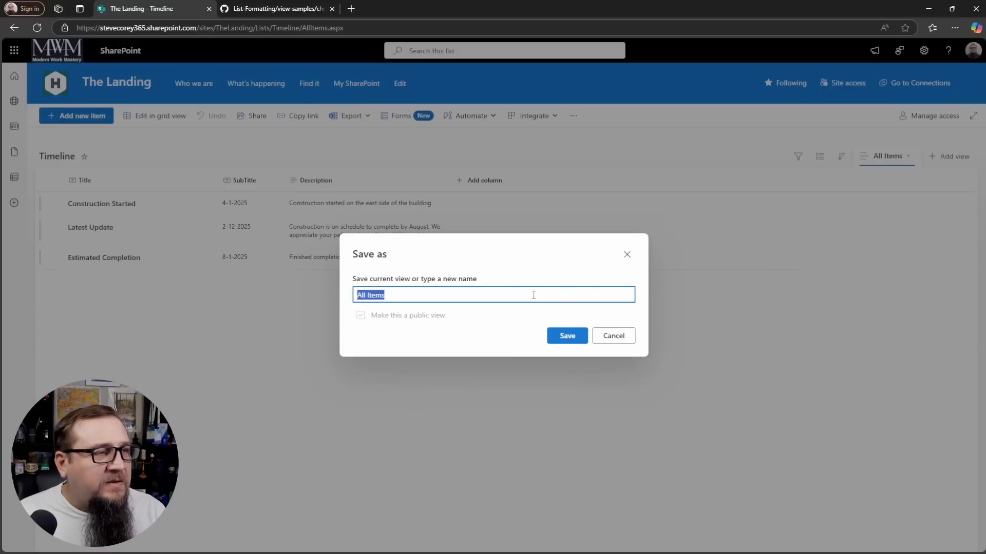
text(Timeline)
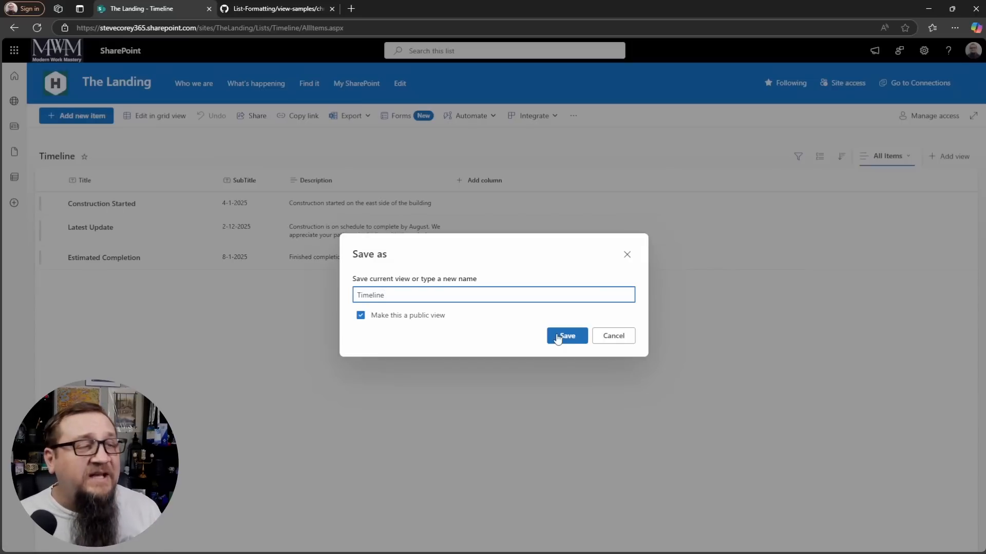
click(565, 336)
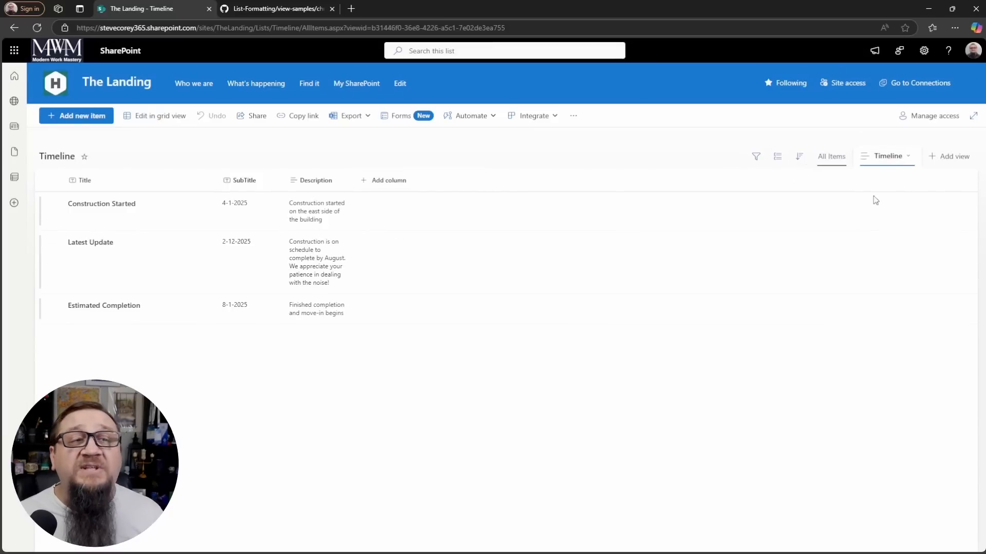
mouse_move(913, 169)
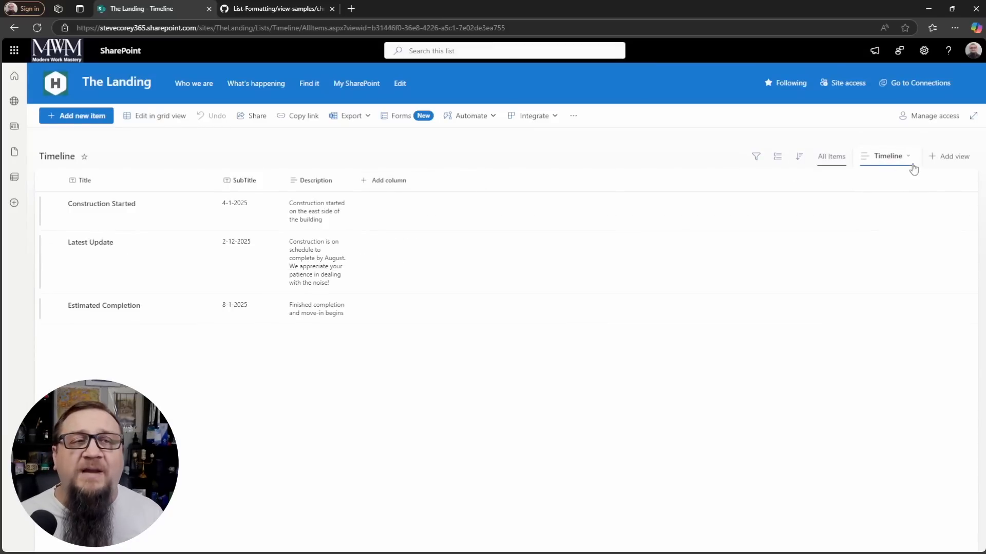
- Apply the pasted JSON formatting to the Timeline view in Advanced mode, then return home
click(888, 156)
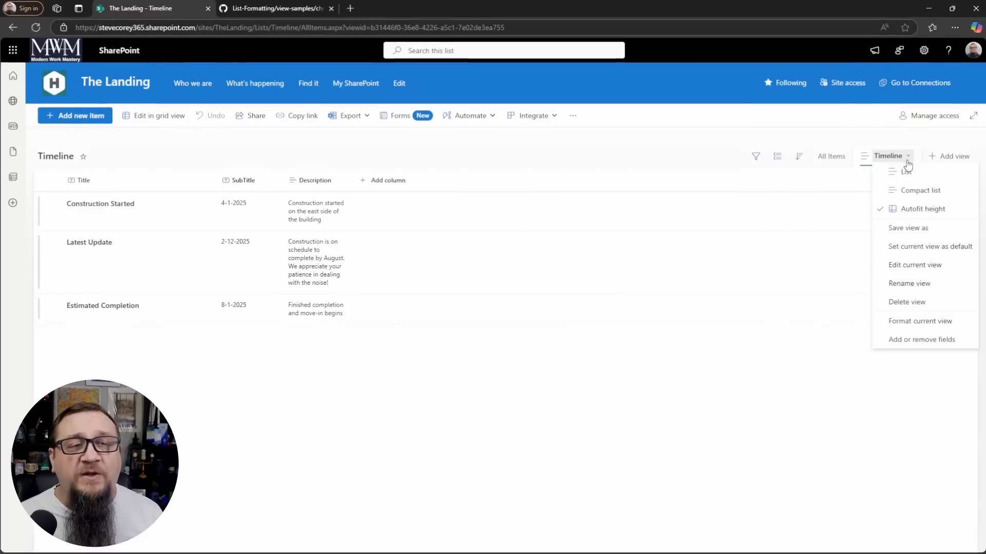
click(919, 321)
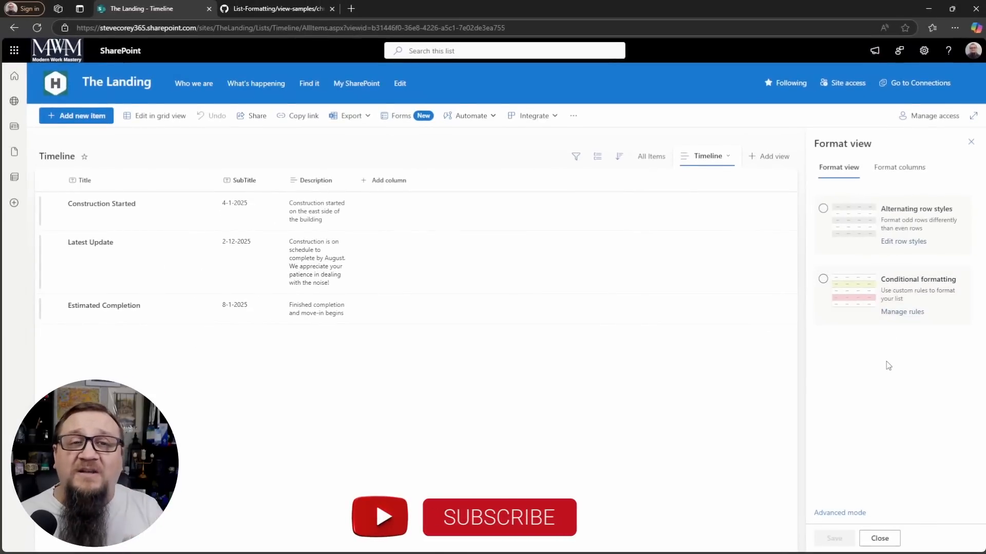
click(839, 512)
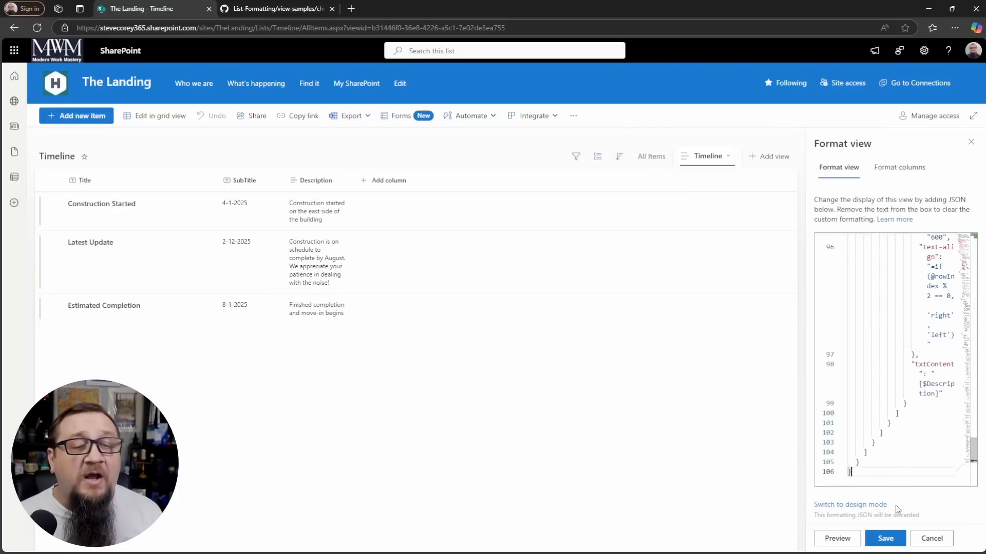
click(837, 539)
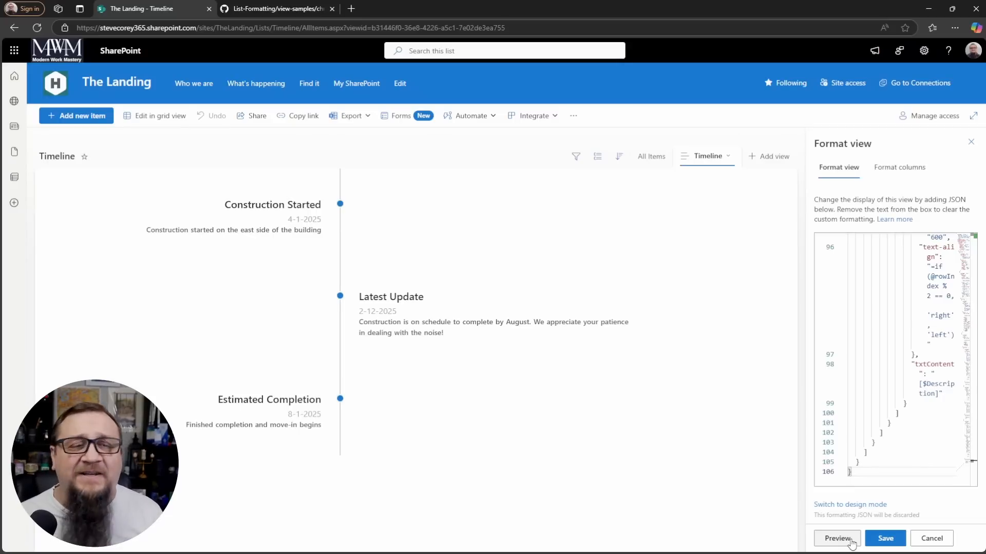
click(884, 538)
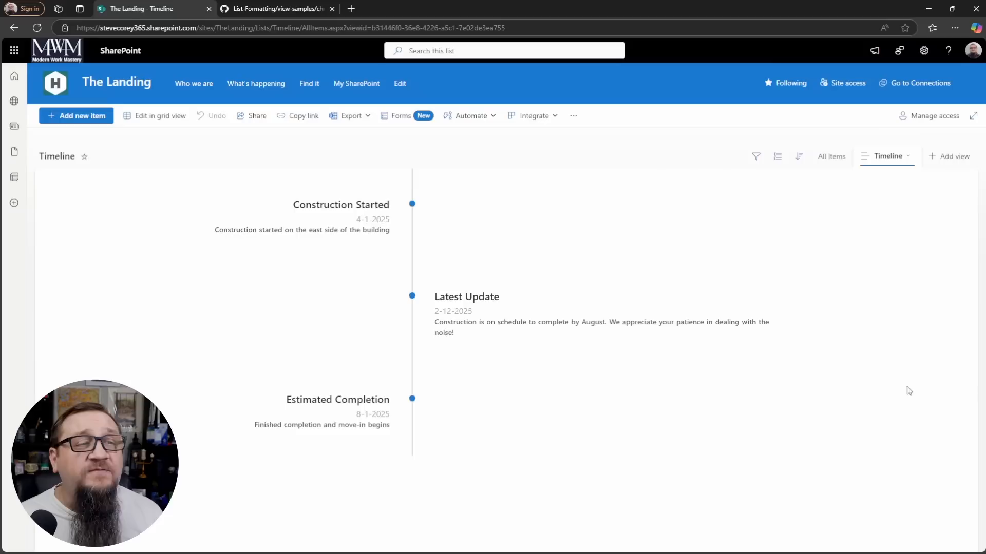
mouse_move(866, 488)
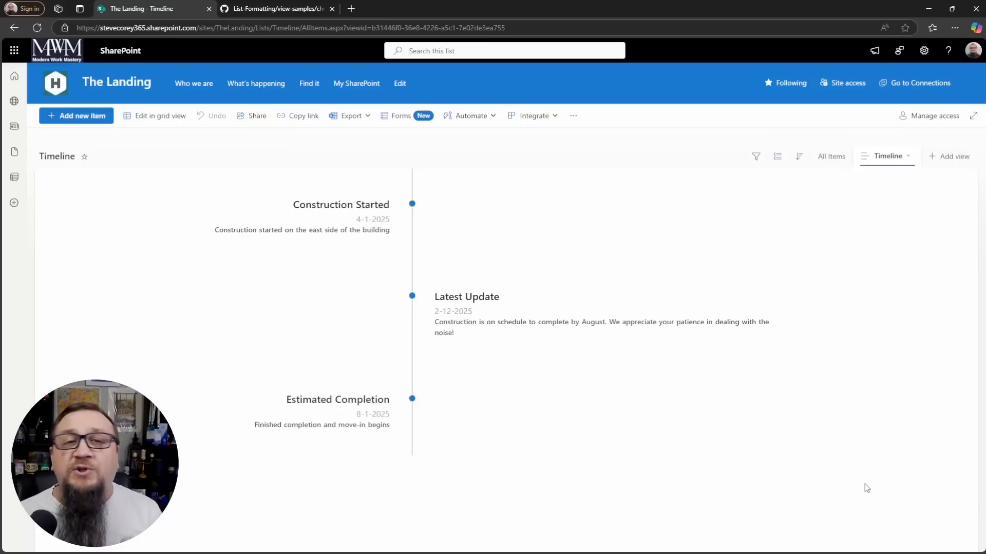
mouse_move(150, 93)
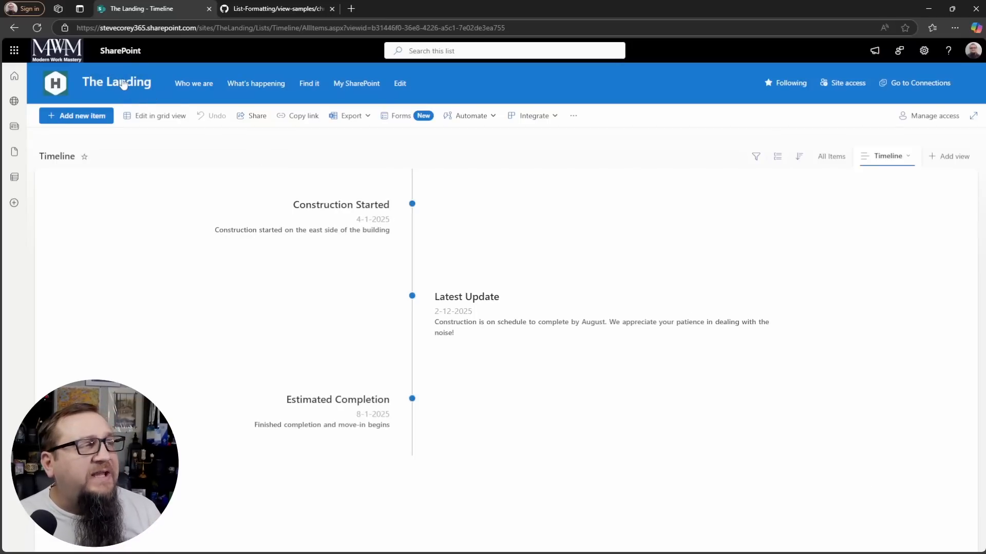
click(116, 82)
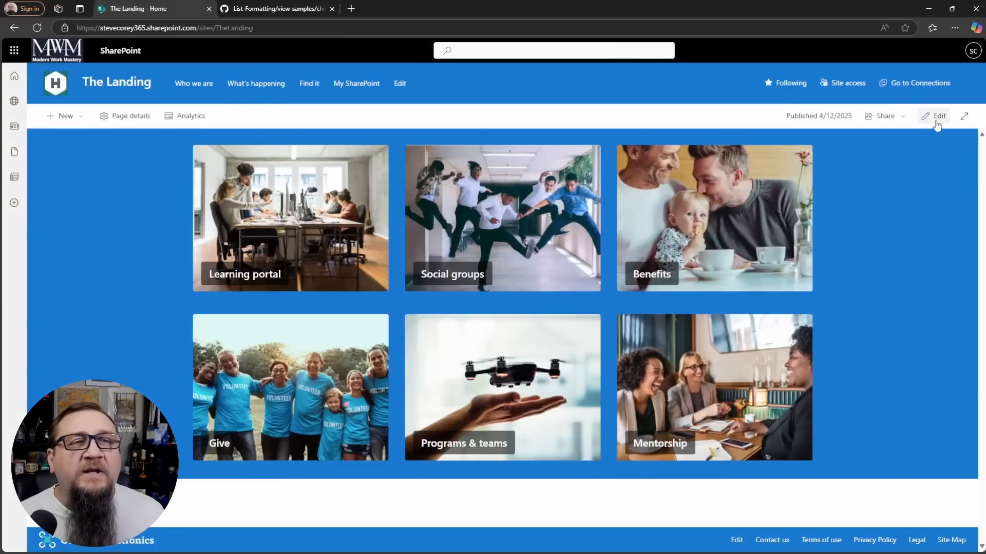
- Edit the home page and set the empty section to a one-third-left layout
click(939, 116)
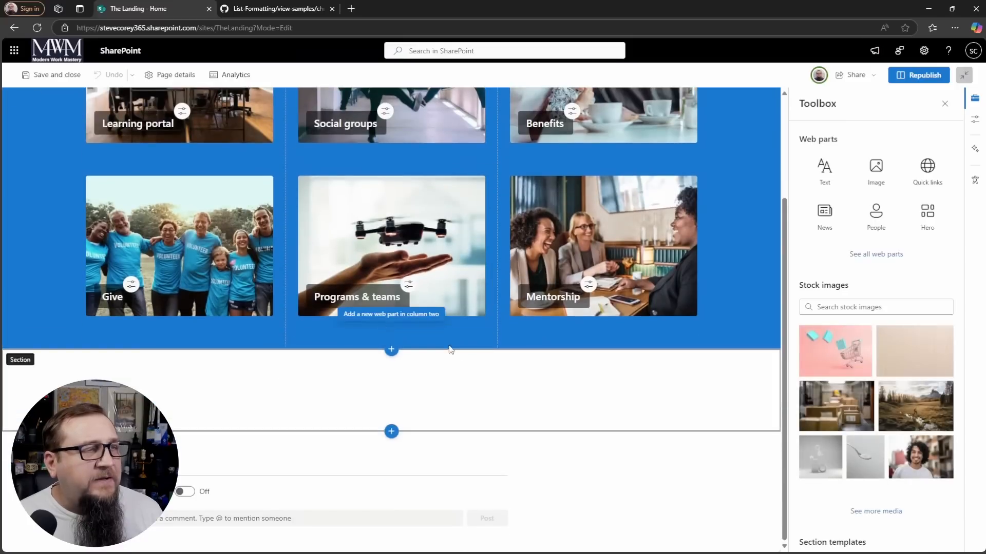
mouse_move(224, 384)
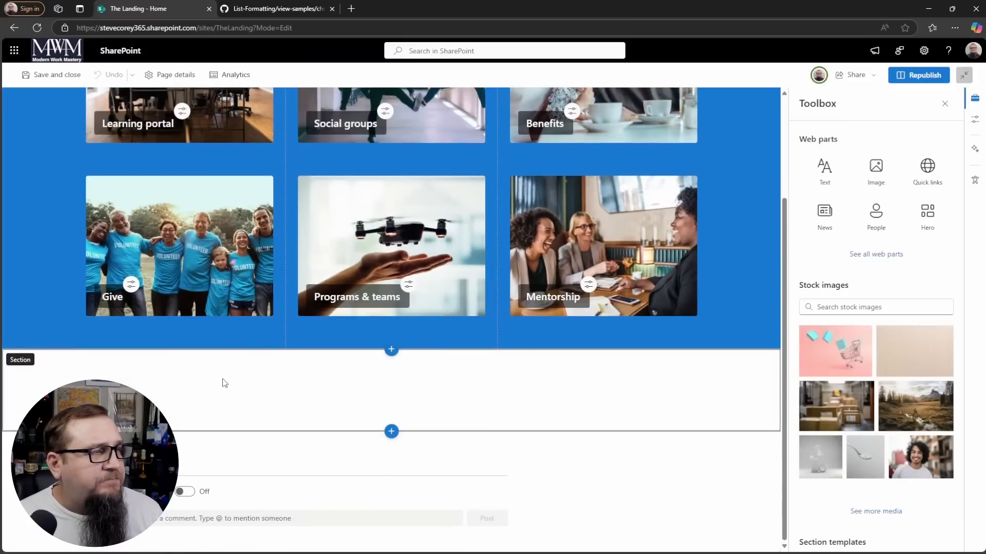
click(601, 246)
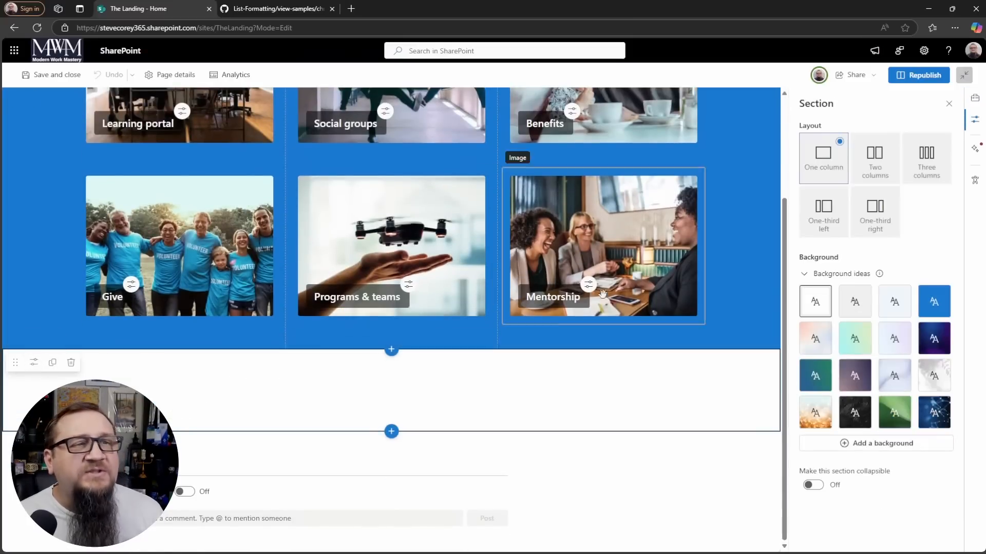
click(821, 209)
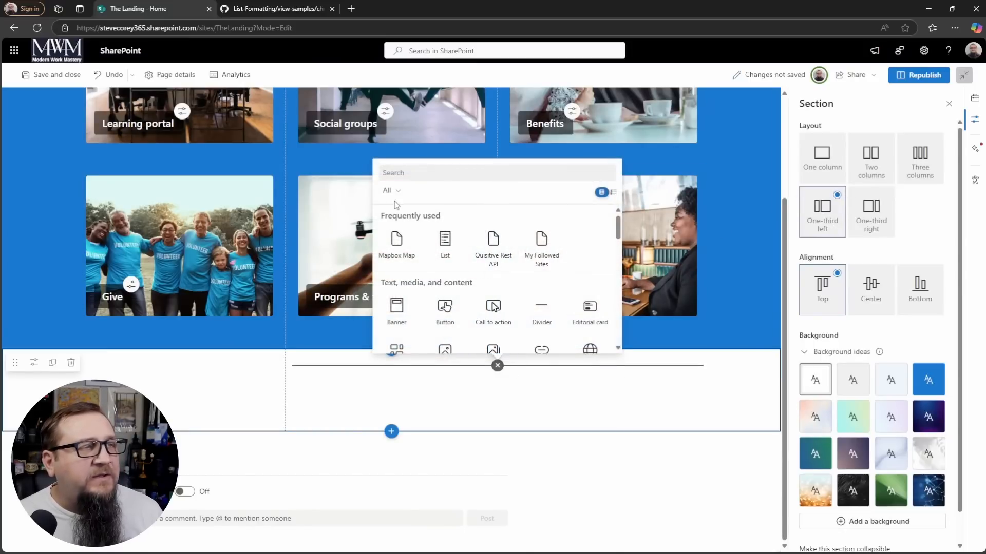
- Add a List web part set to the Timeline list and Timeline view
click(445, 245)
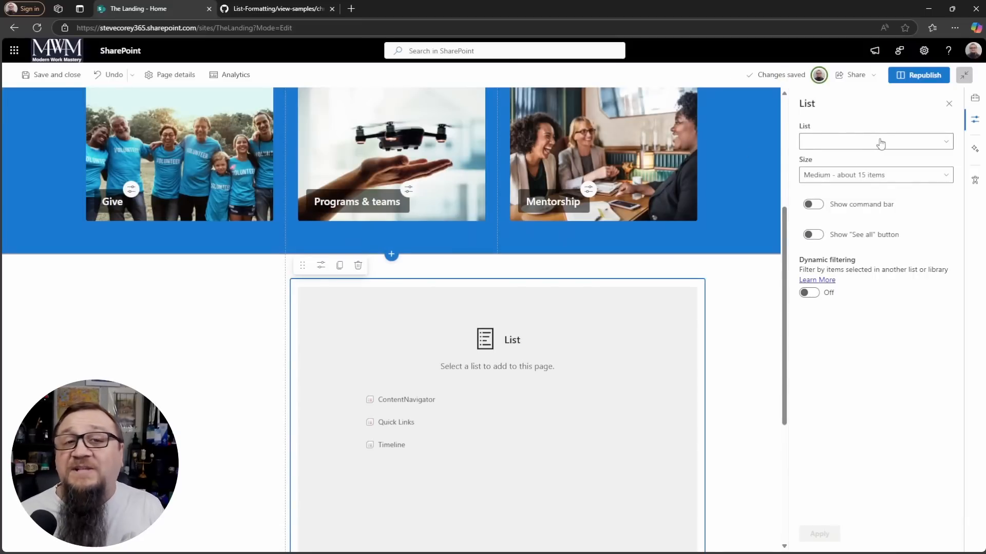
click(875, 140)
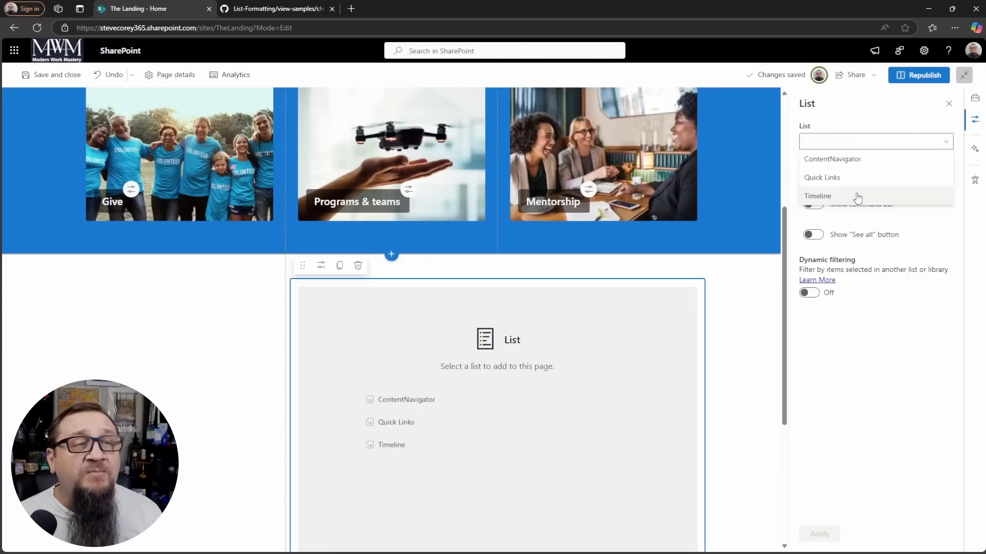
click(817, 196)
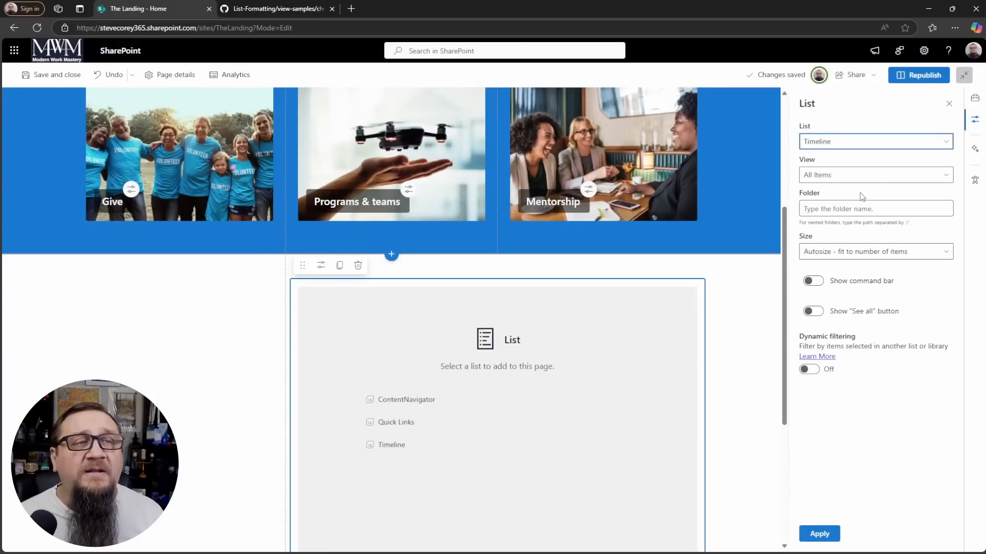
click(874, 175)
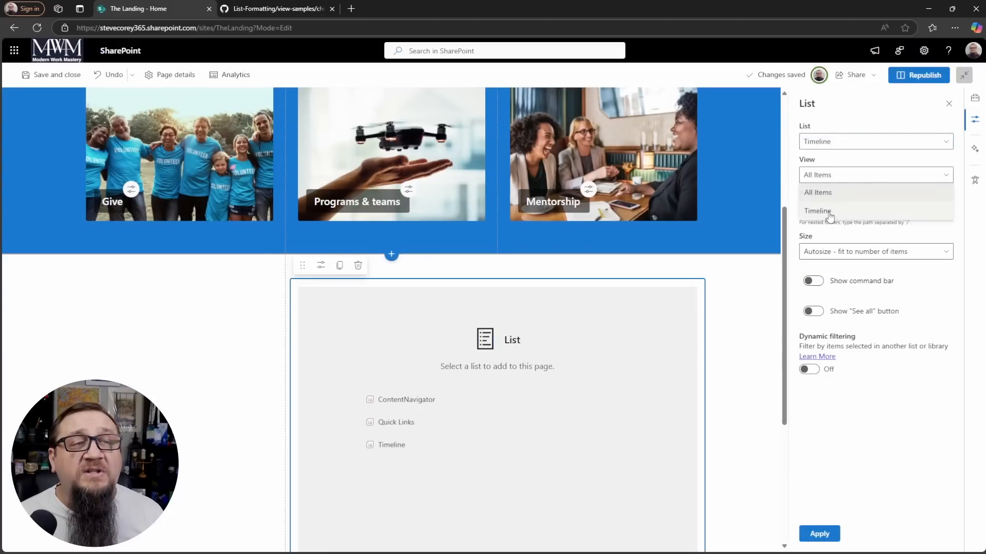
click(817, 211)
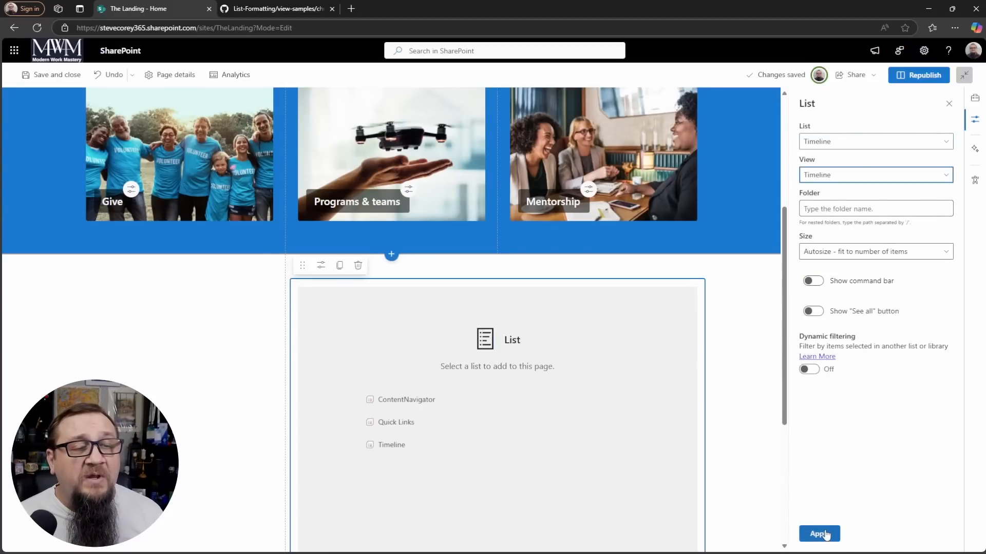
click(819, 534)
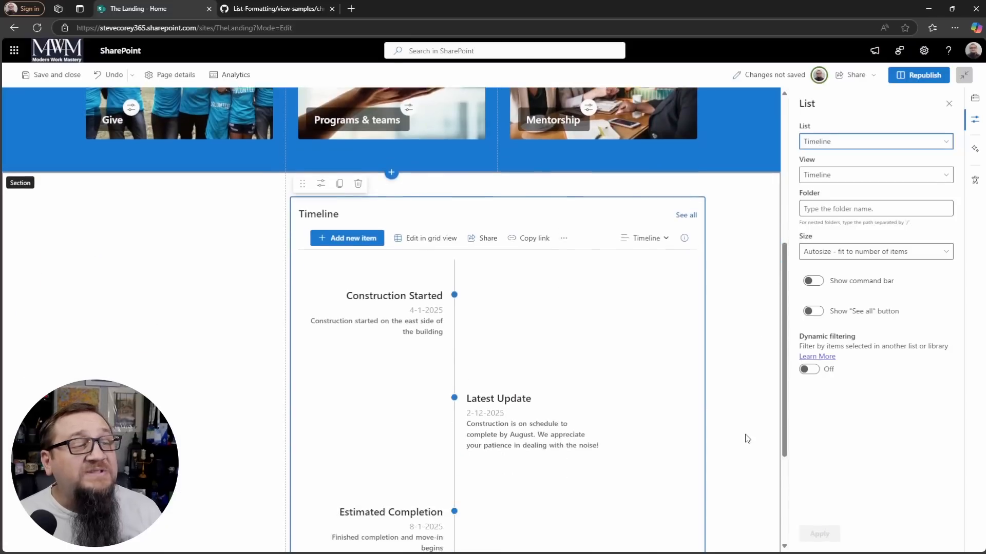
- Turn on Hide command bar and Hide See all button in the web part pane
scroll(down, 3)
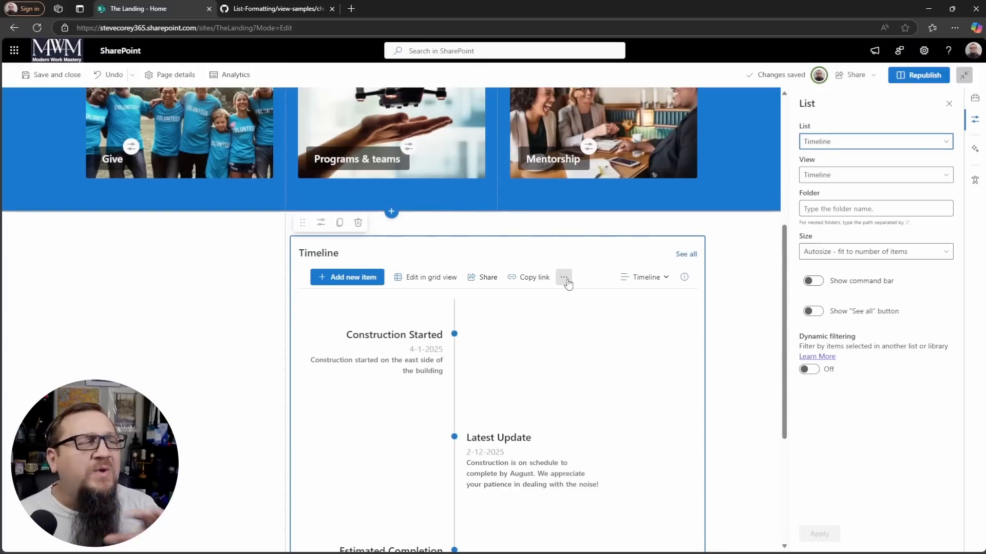
mouse_move(572, 286)
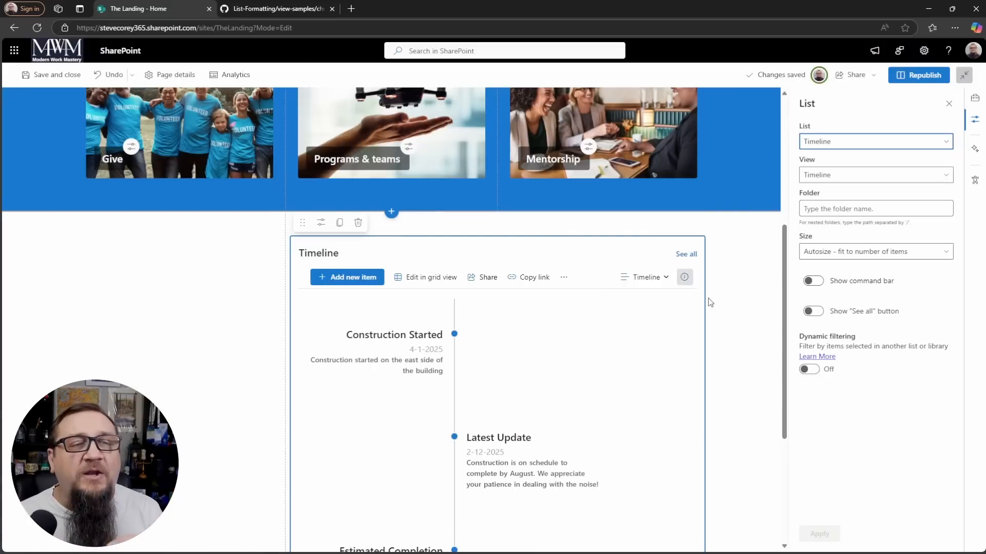
click(812, 281)
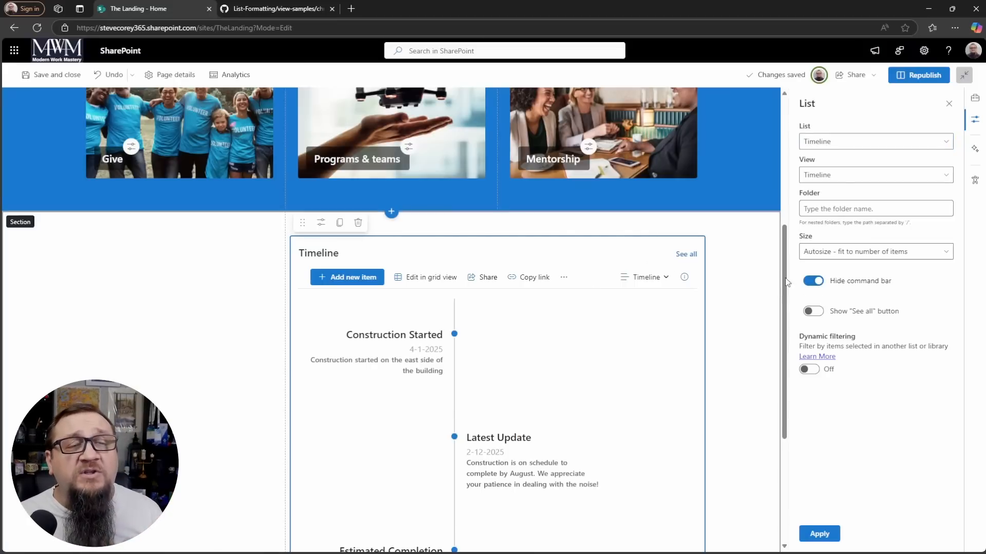
click(812, 310)
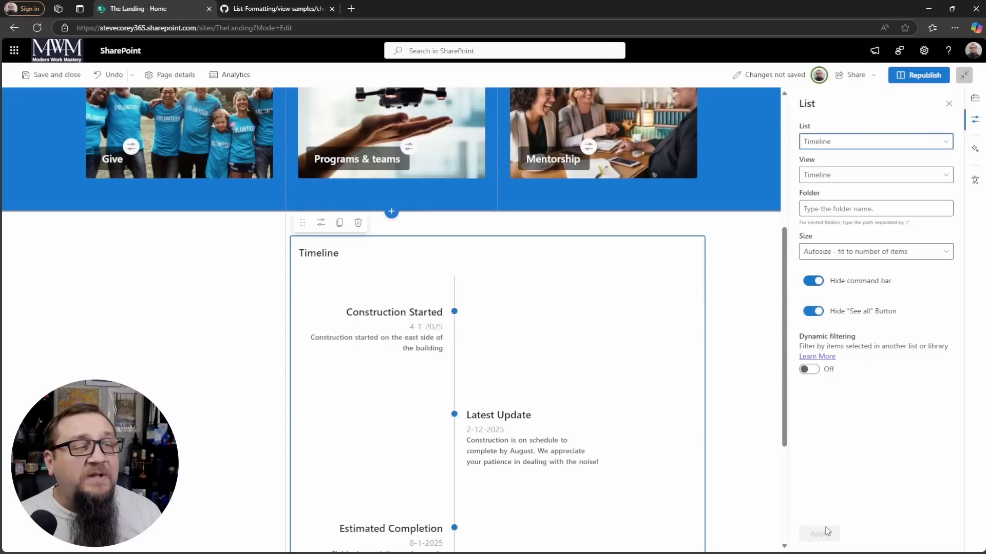
scroll(down, 3)
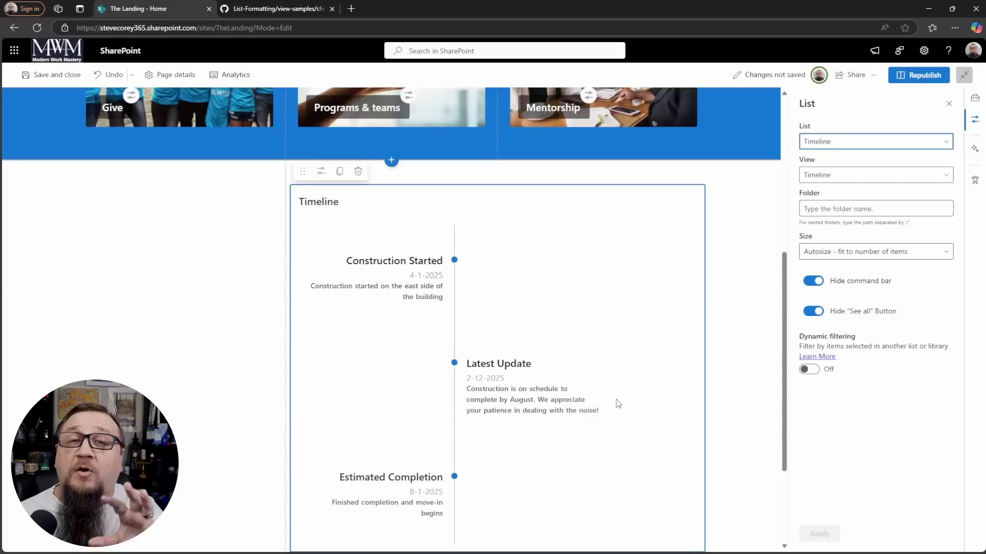
scroll(down, 3)
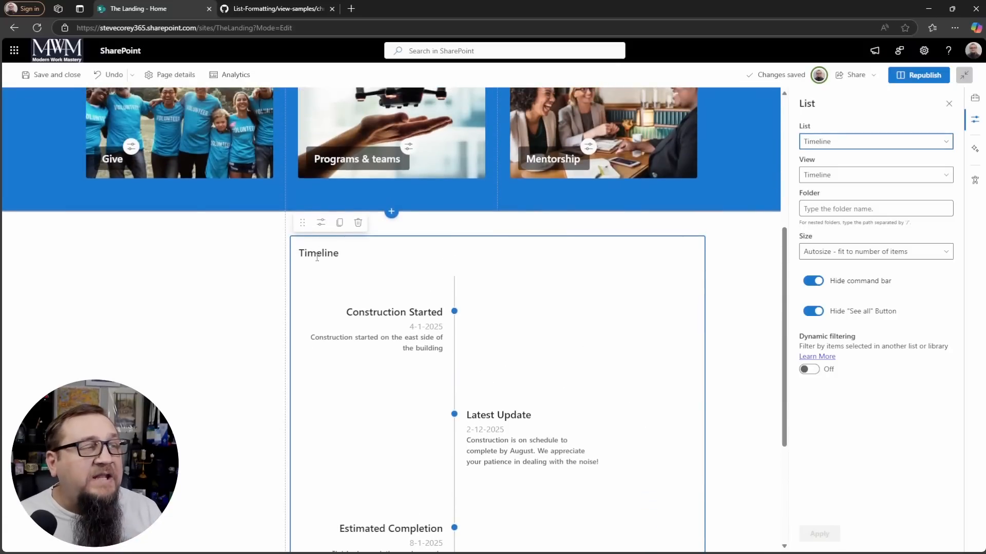
- Rename the web part title from 'Timeline' to 'East Wing Construction Update'
double_click(318, 252)
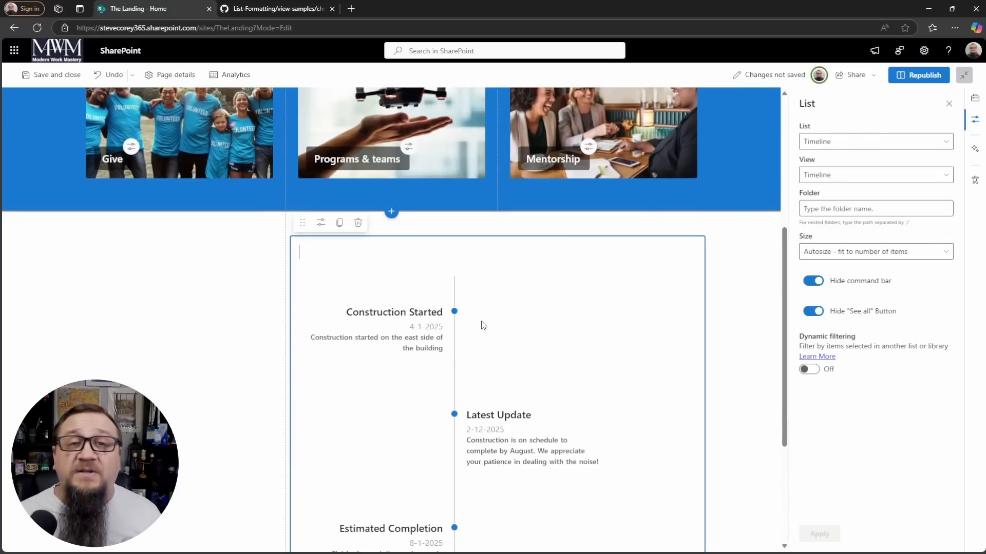
text(Construction Update)
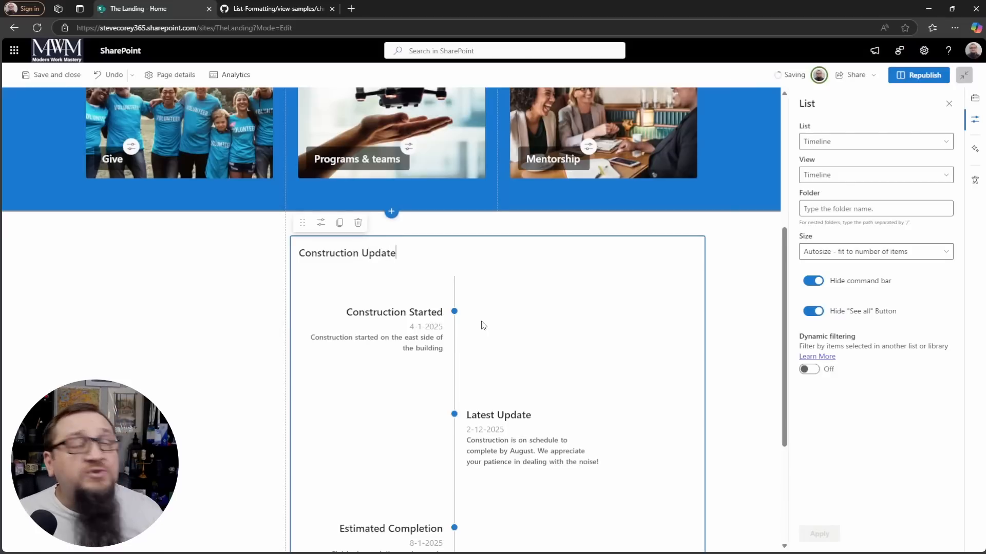
text(East Wing)
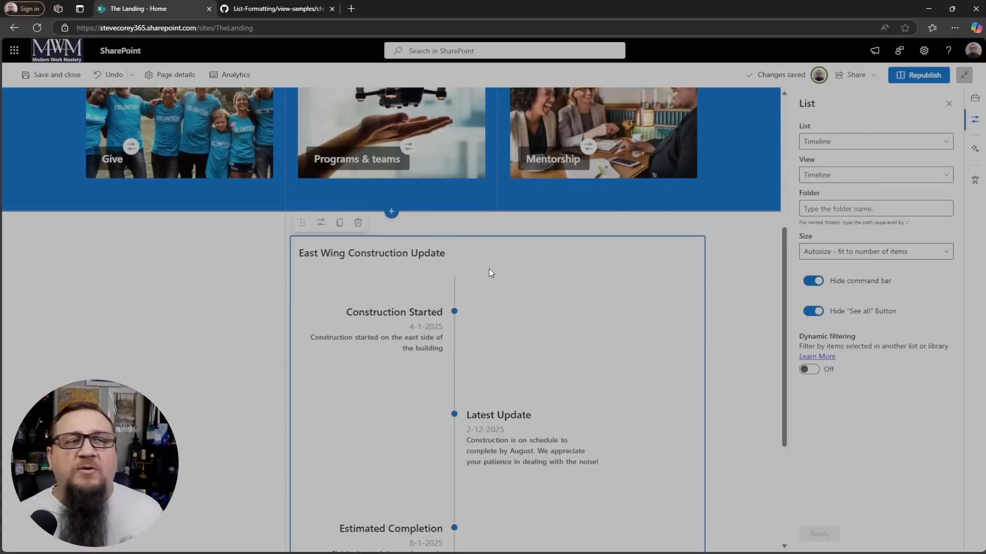
- Republish the home page and scroll down to the published timeline
click(51, 74)
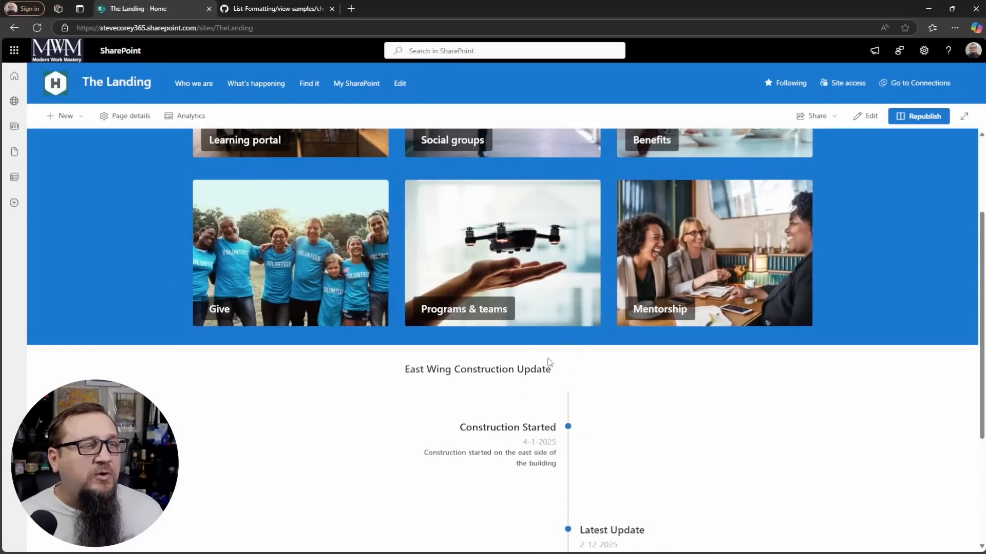
scroll(down, 3)
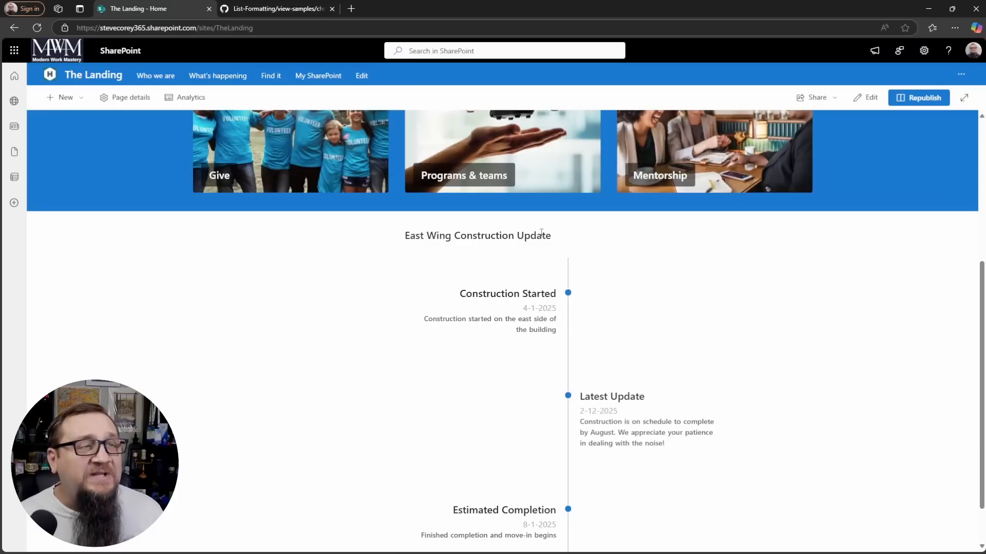
- Re-enter edit mode and change the timeline section to a two-column layout
click(871, 97)
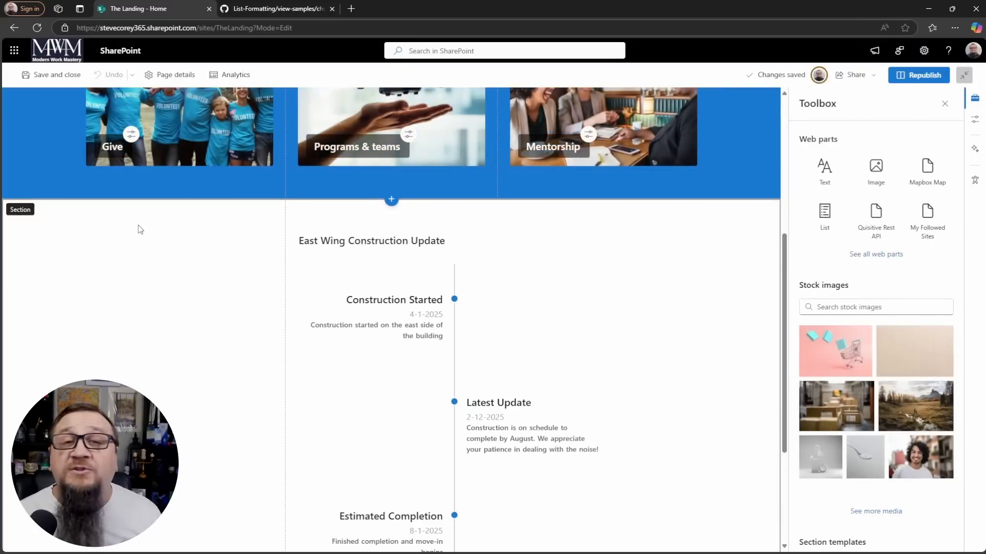
mouse_move(107, 232)
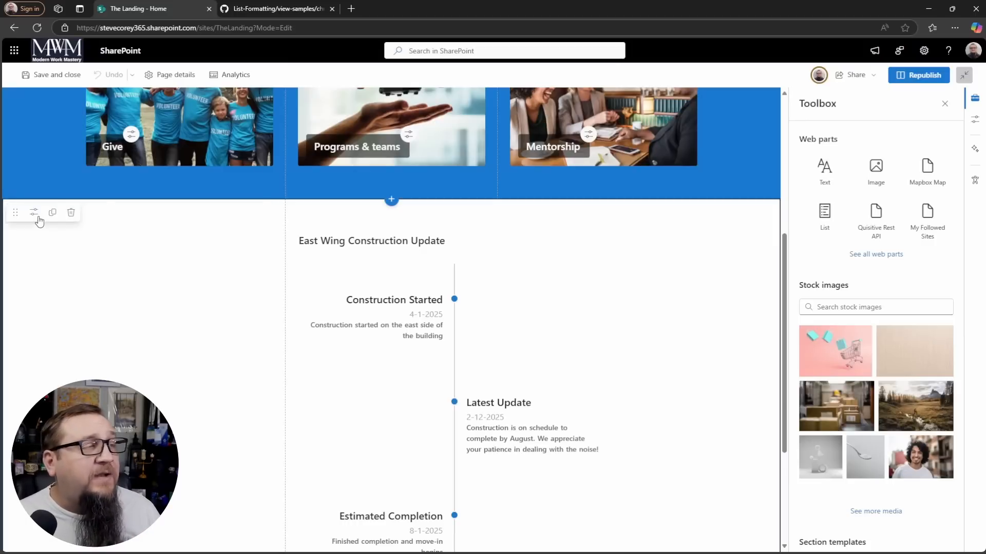
click(34, 213)
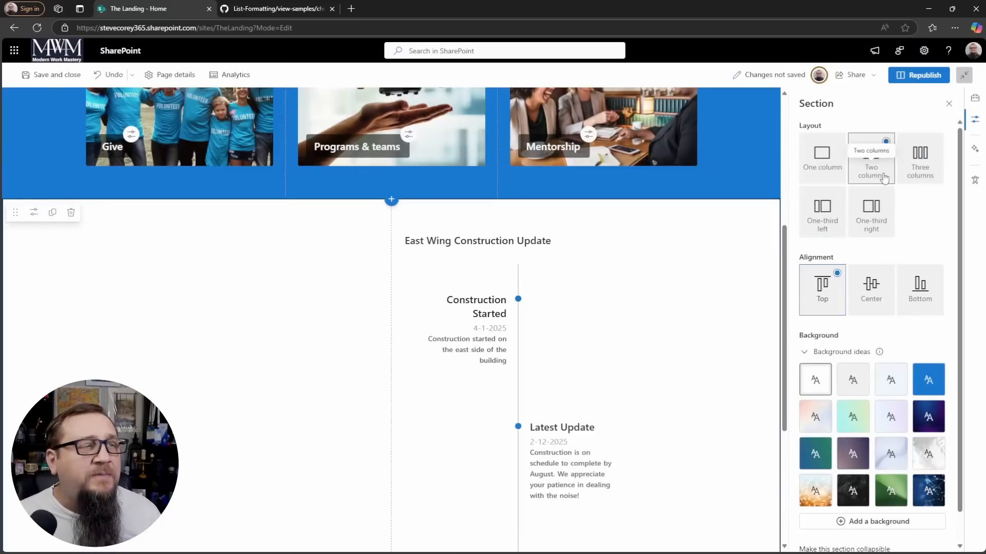
click(871, 154)
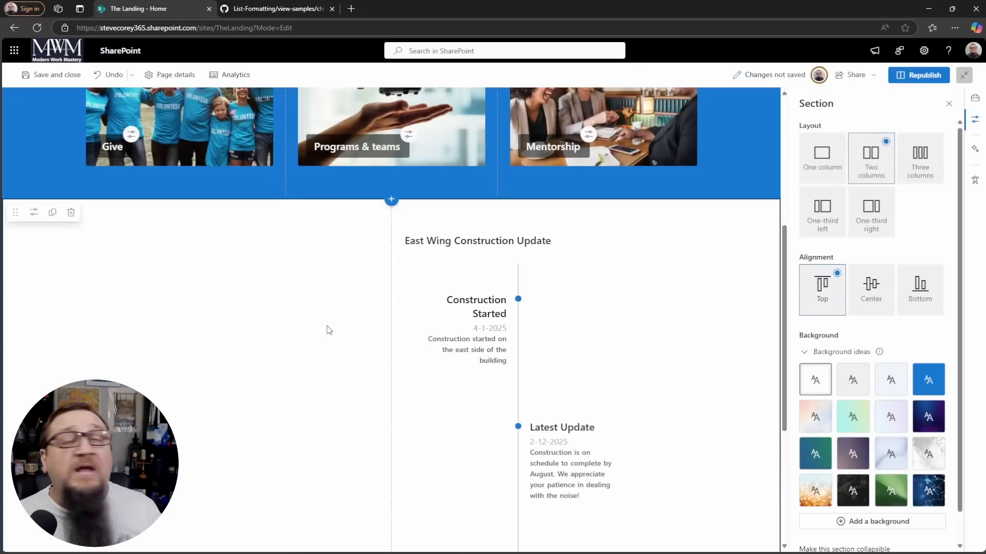
mouse_move(320, 330)
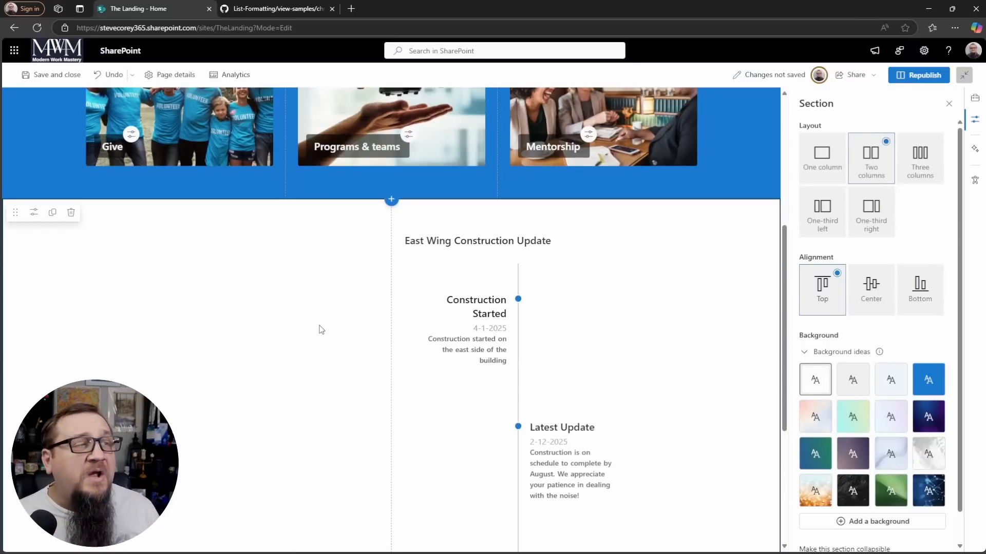